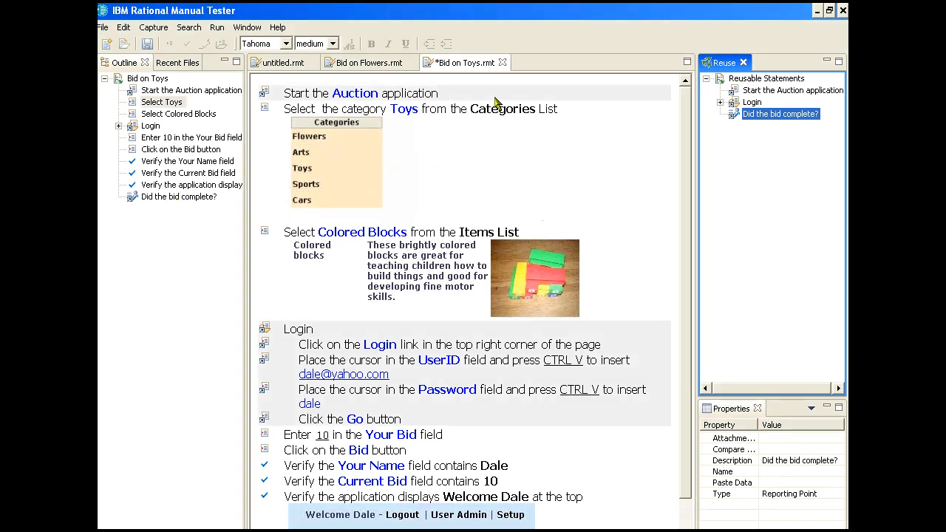
Close the modified Bid on Toys.rmt script and answer the Save Resource prompt
click(503, 62)
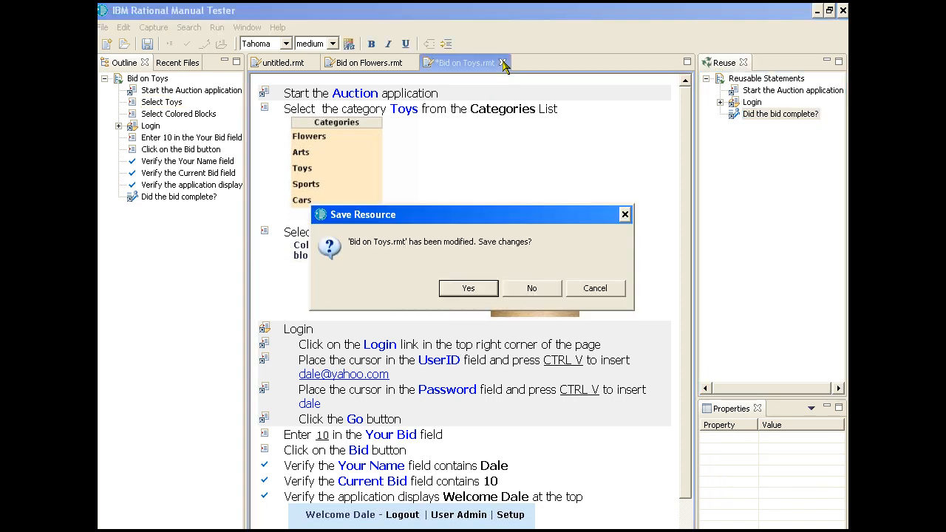
mouse_move(479, 183)
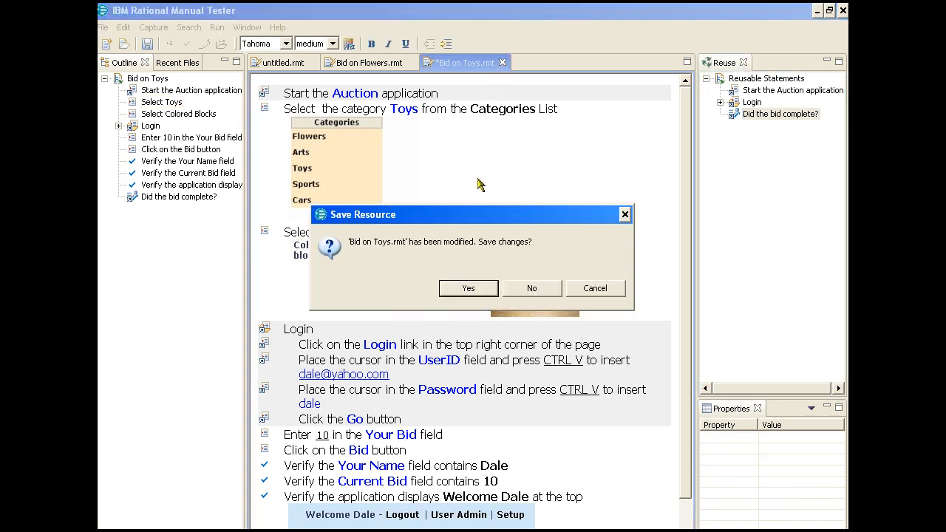
click(532, 289)
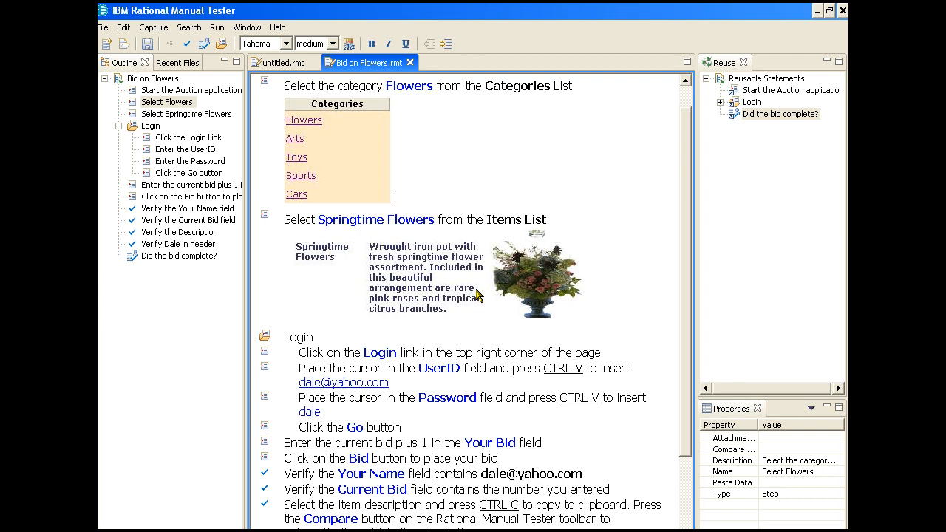
mouse_move(569, 291)
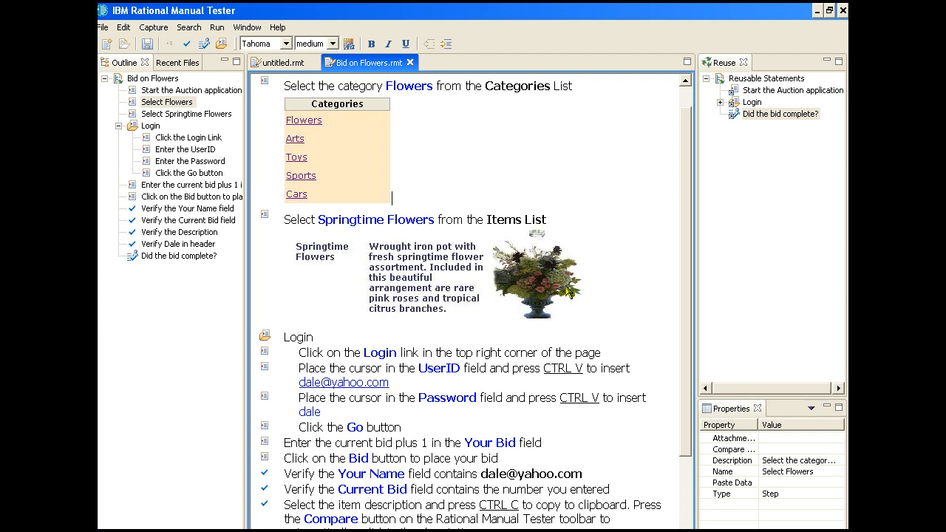
Append 'successfully' so the last statement reads 'Did the bid complete successfully?'
scroll(down, 3)
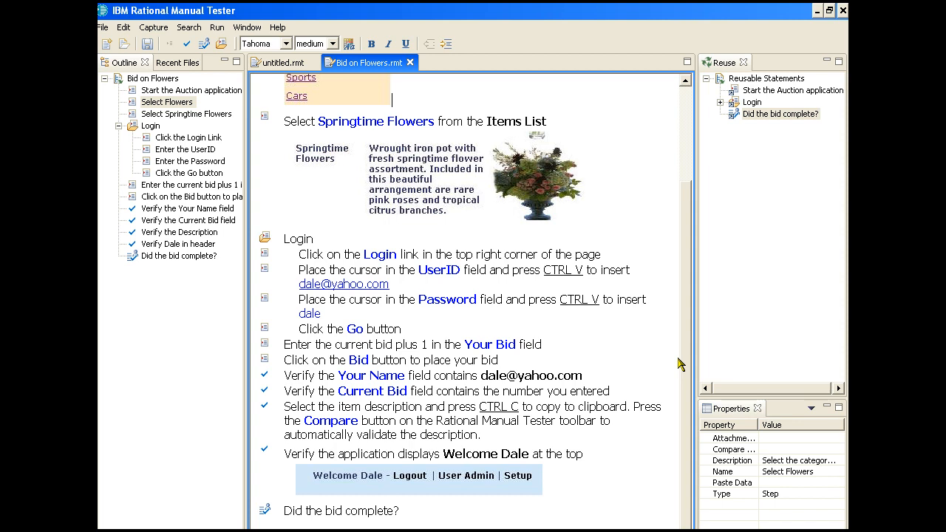
mouse_move(397, 518)
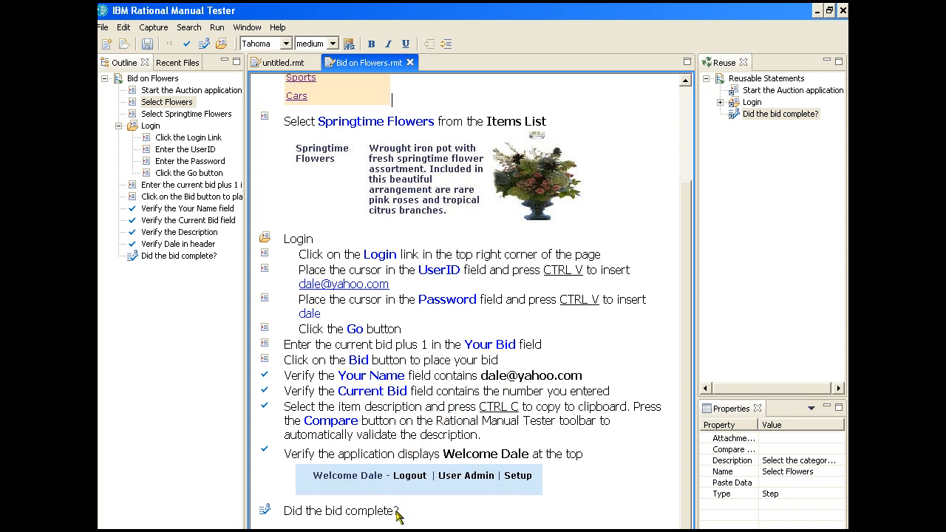
click(180, 255)
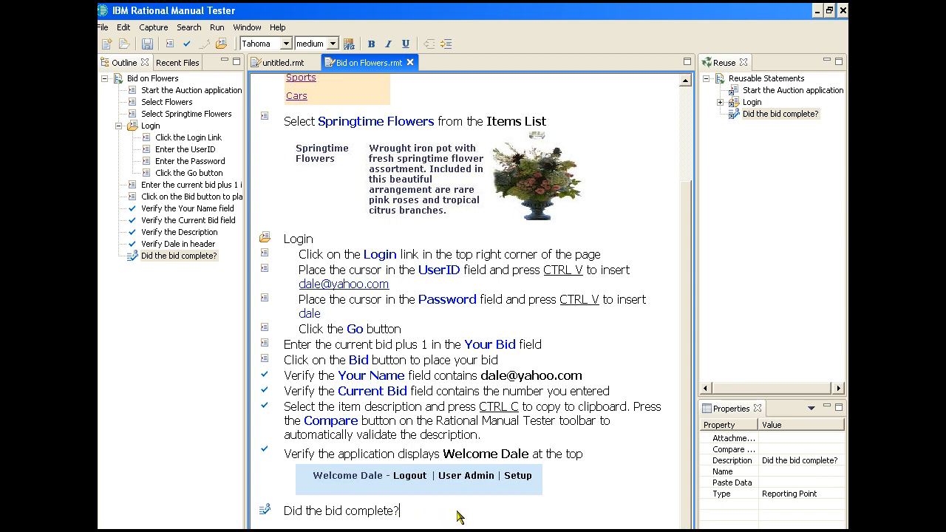
text(successfully)
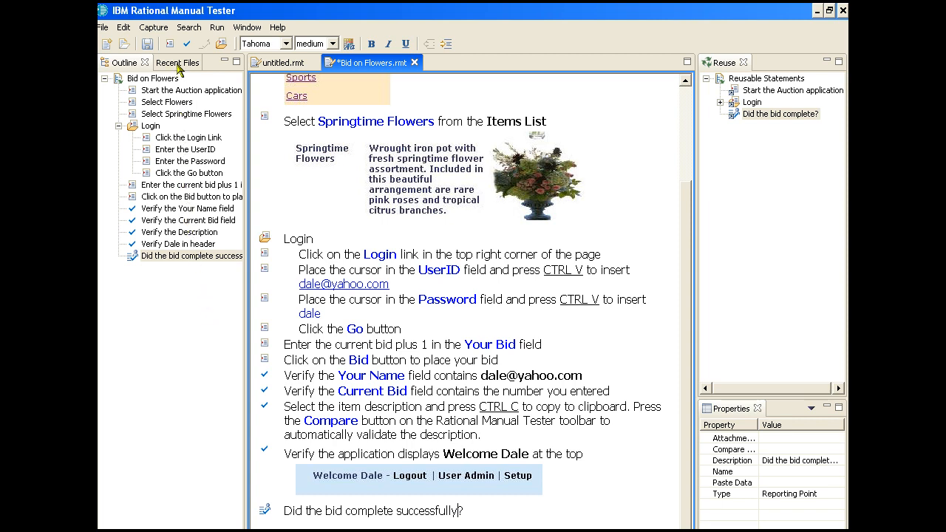
Show the Recent Files list to reach the Bid on Toys script
click(177, 62)
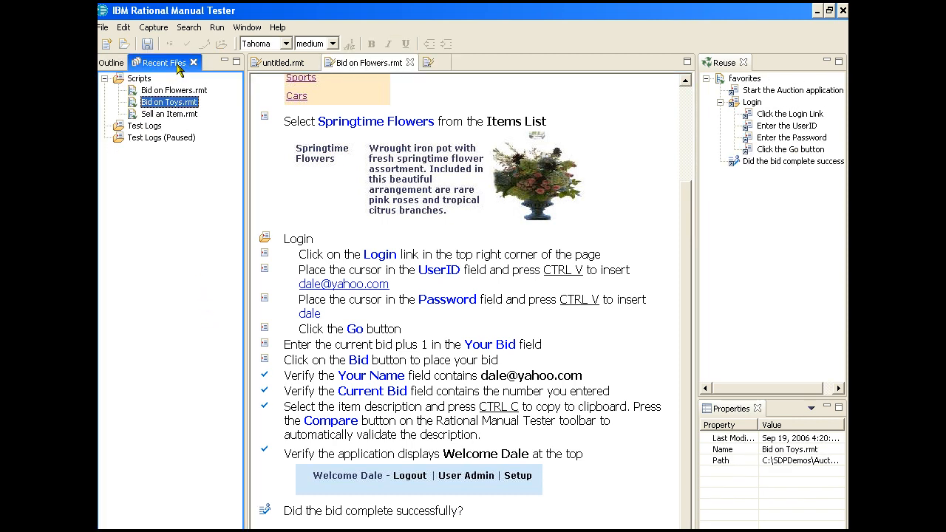
mouse_move(432, 288)
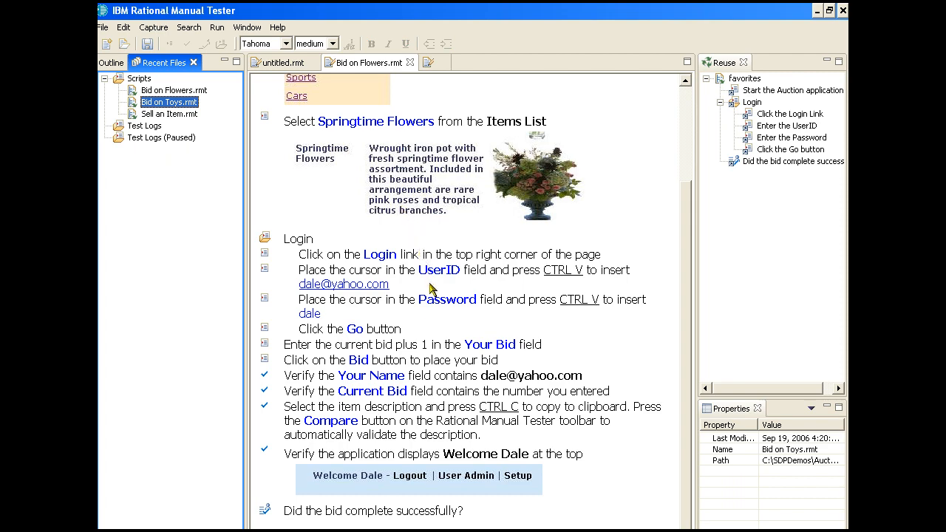
mouse_move(455, 515)
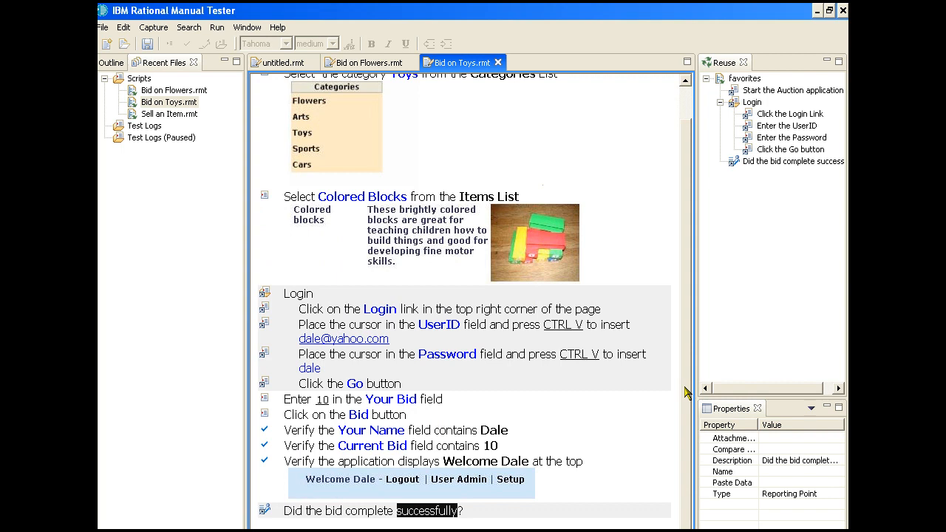
mouse_move(531, 278)
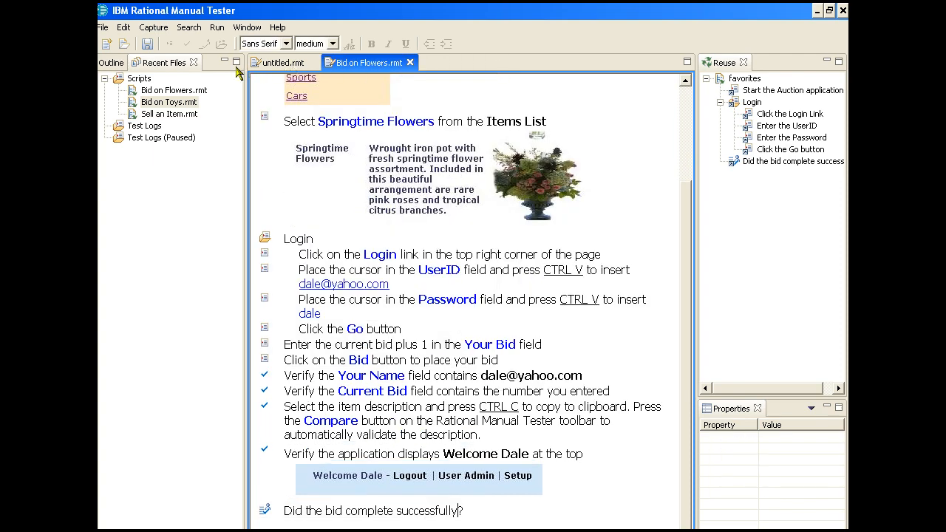
mouse_move(136, 97)
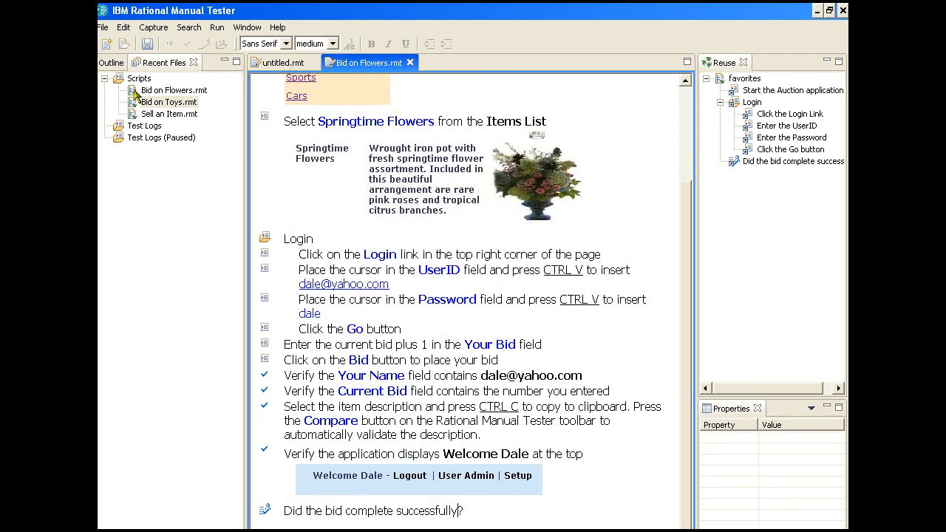
Select Bid on Flowers.rmt in Recent Files and bring up the Run menu
click(215, 27)
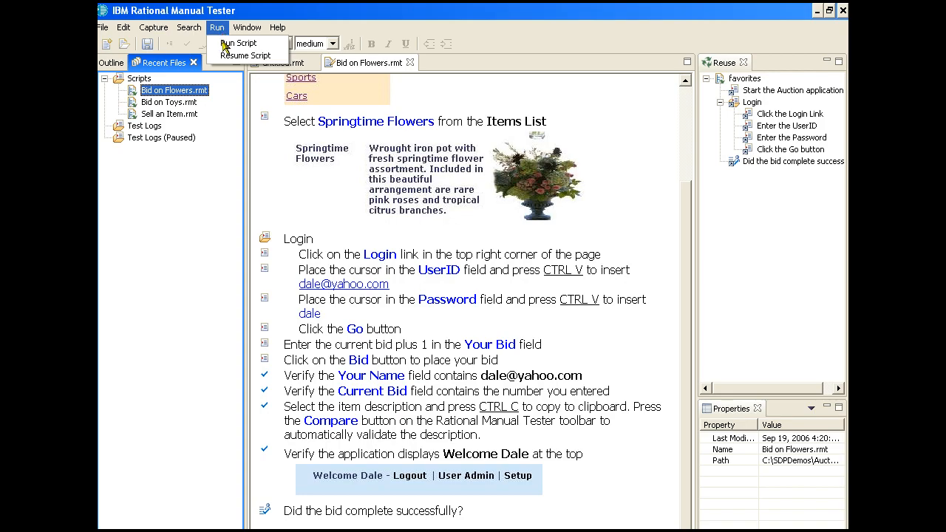
click(238, 42)
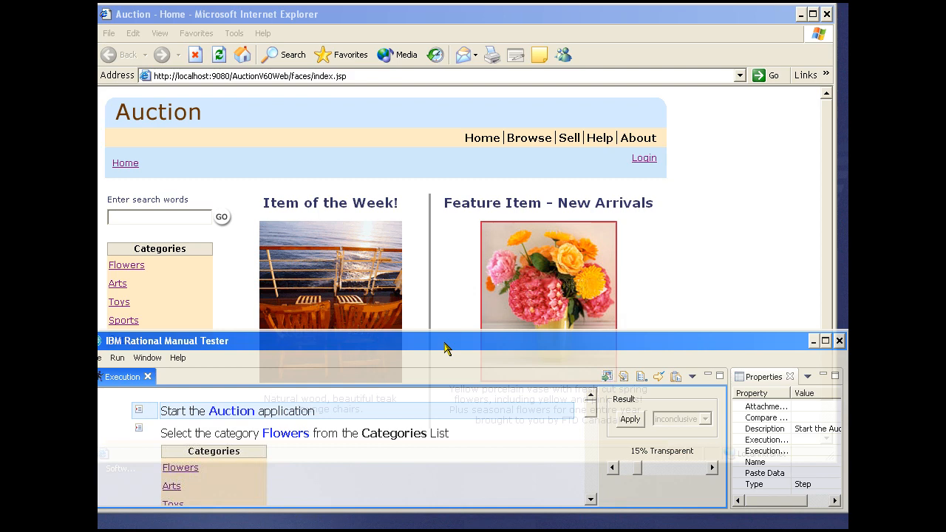
mouse_move(447, 364)
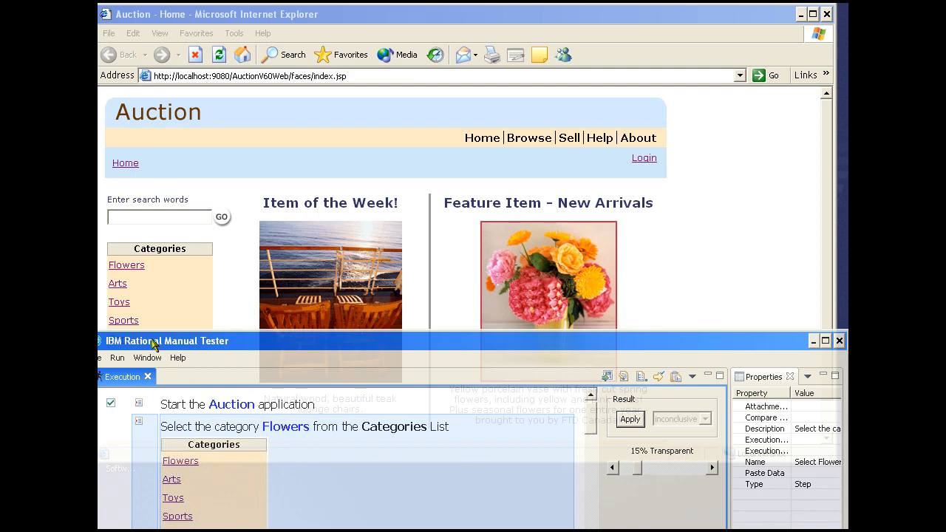
Choose the Flowers category in the Auction Categories list
click(125, 265)
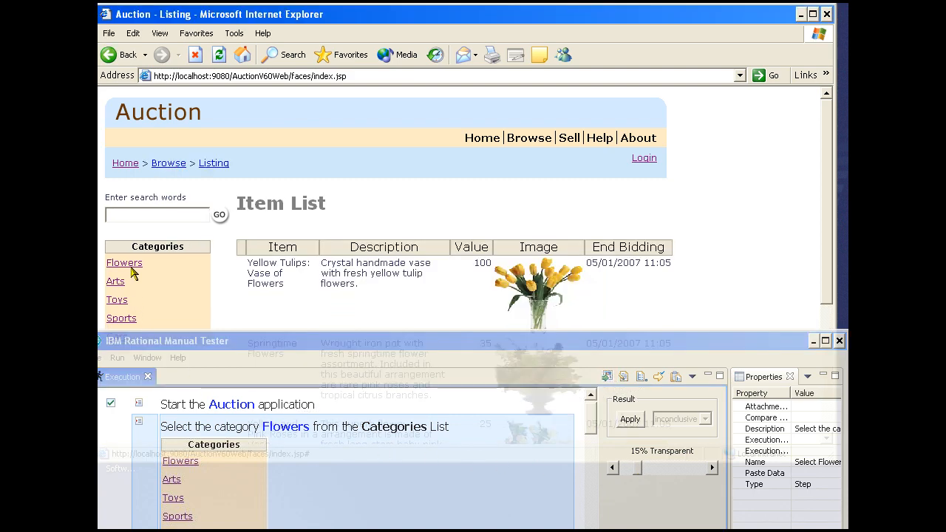
mouse_move(313, 287)
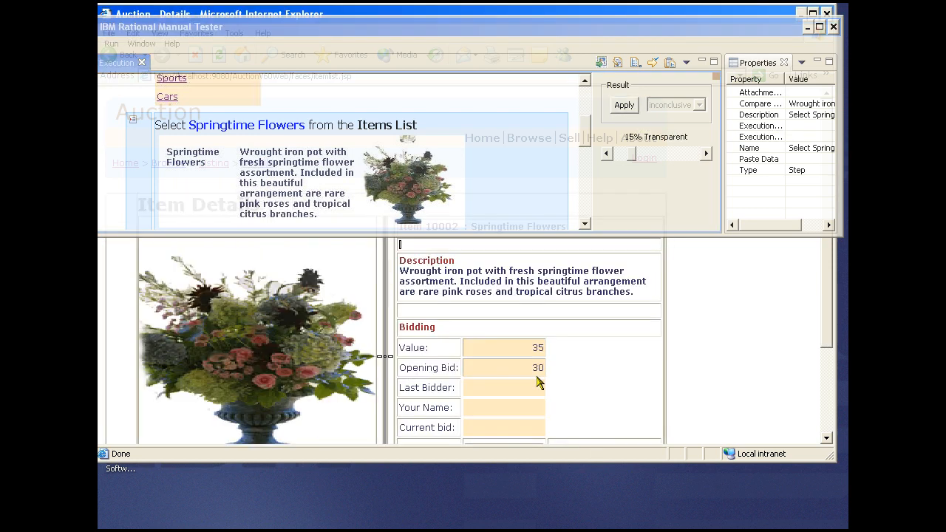
mouse_move(592, 343)
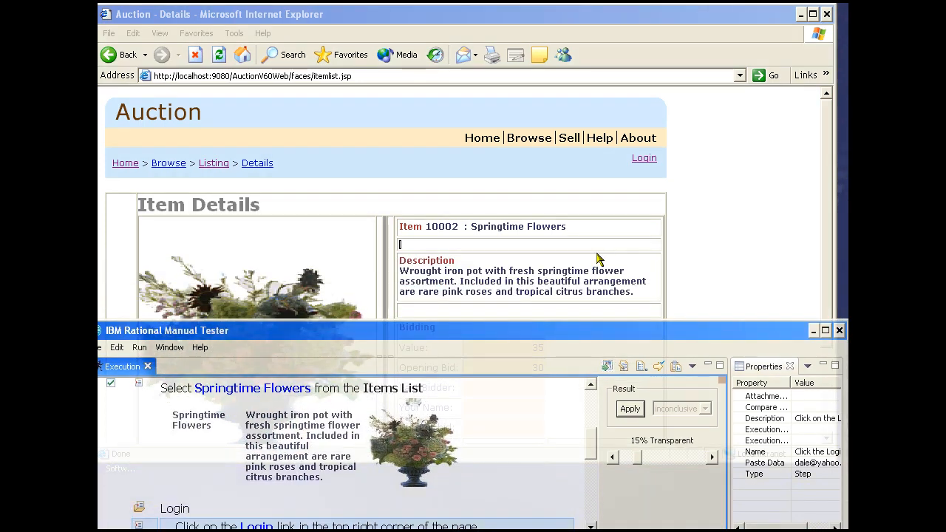
mouse_move(620, 250)
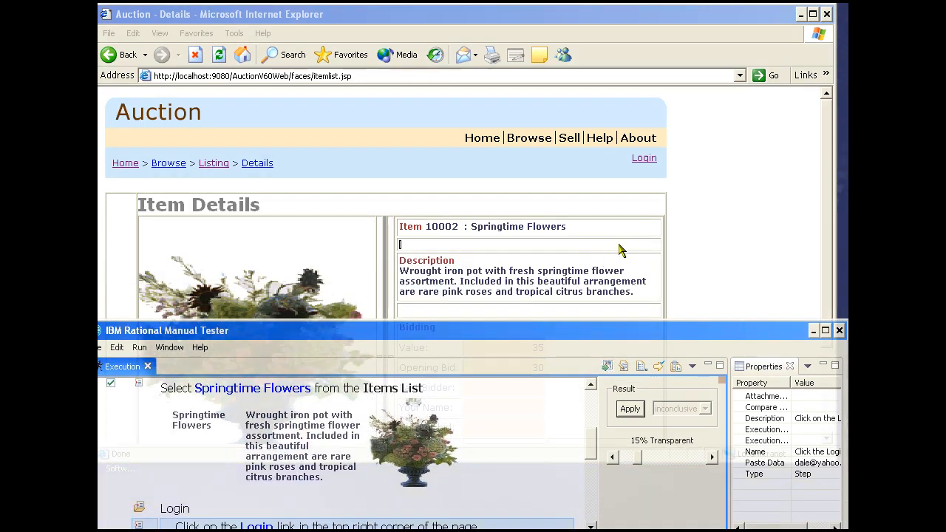
click(643, 157)
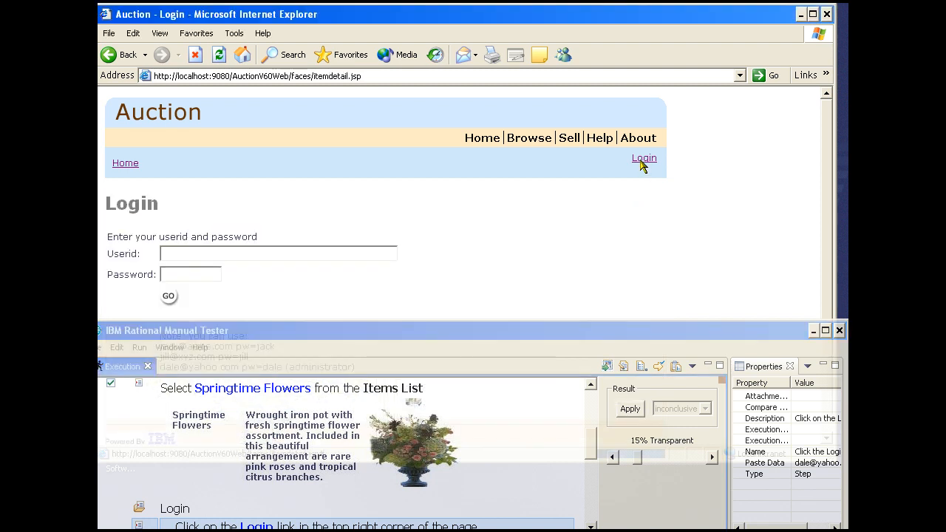
mouse_move(638, 180)
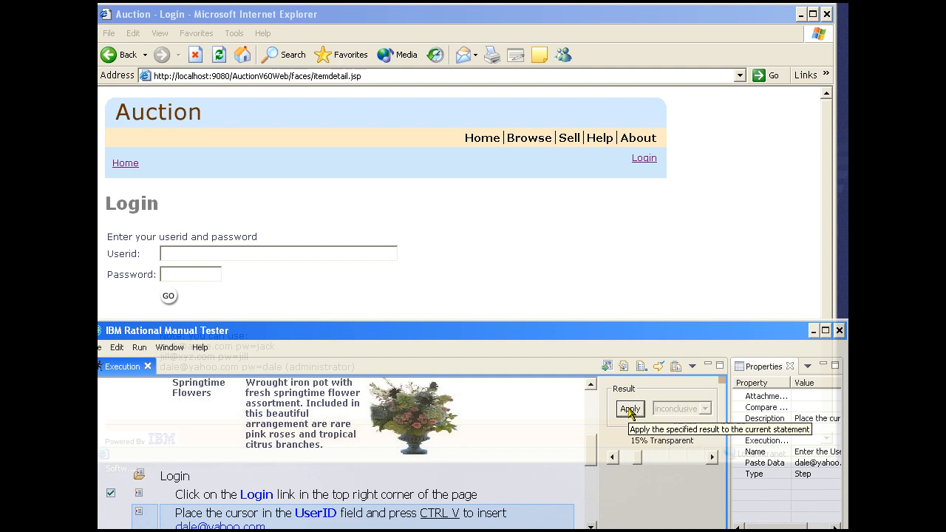
mouse_move(200, 302)
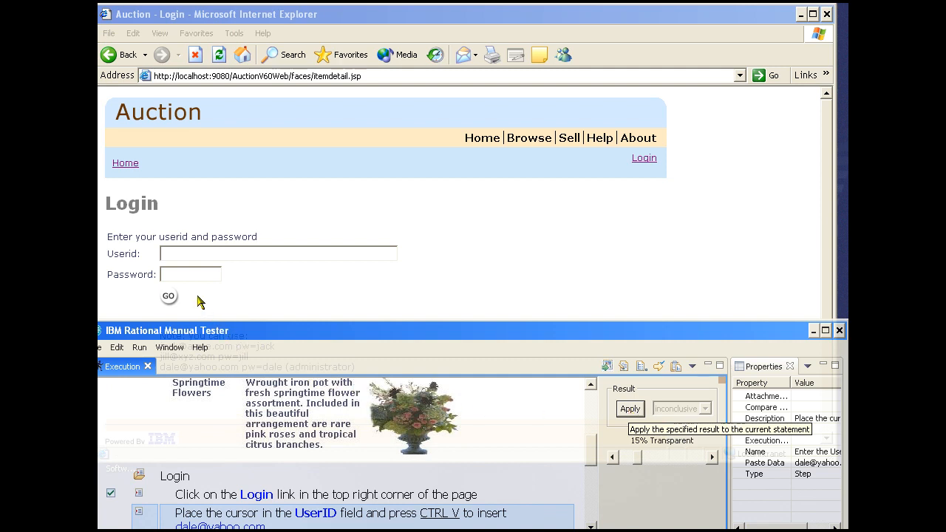
click(278, 254)
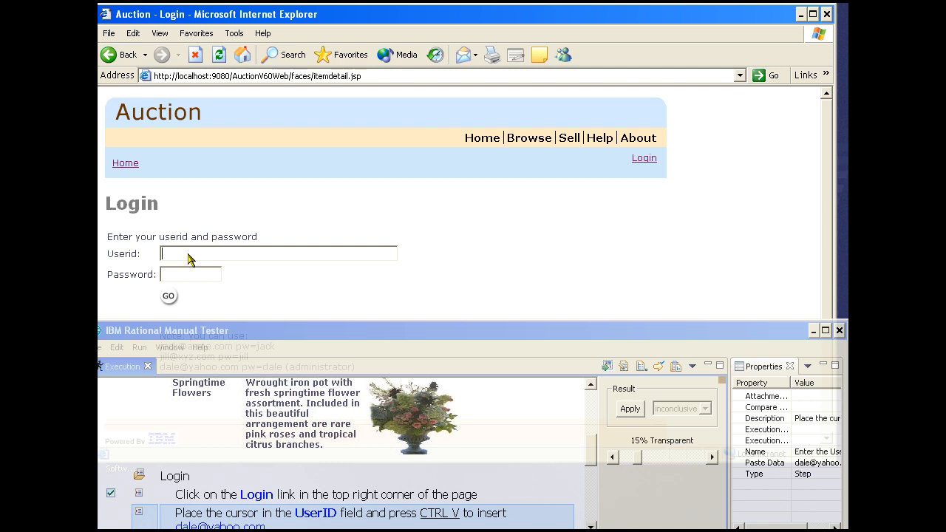
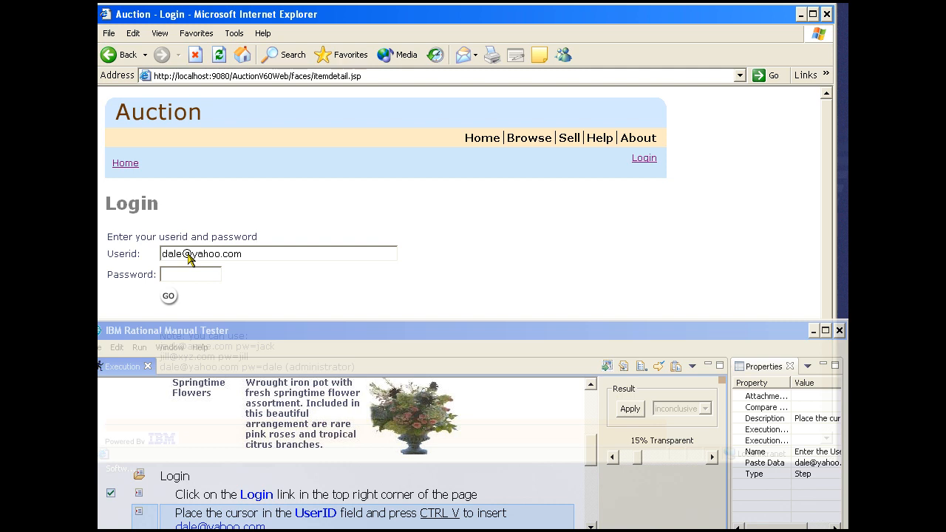
mouse_move(611, 356)
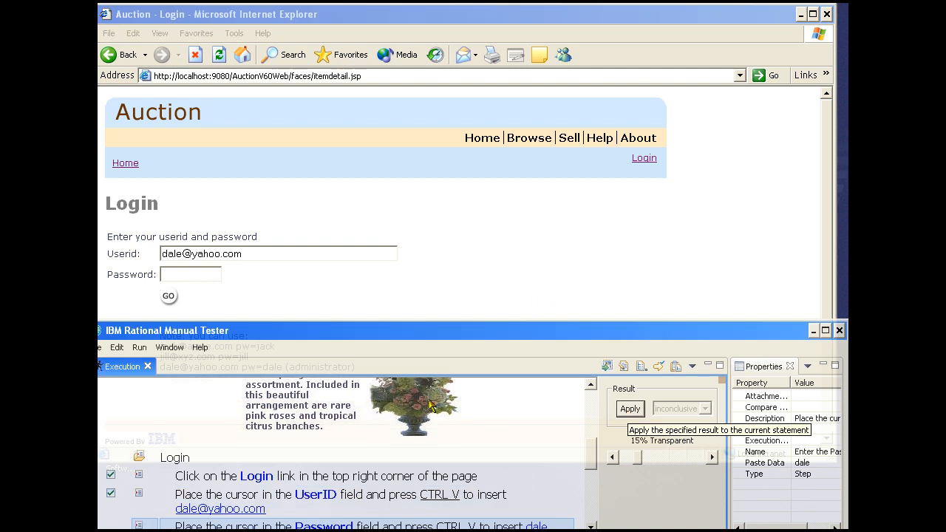
mouse_move(177, 303)
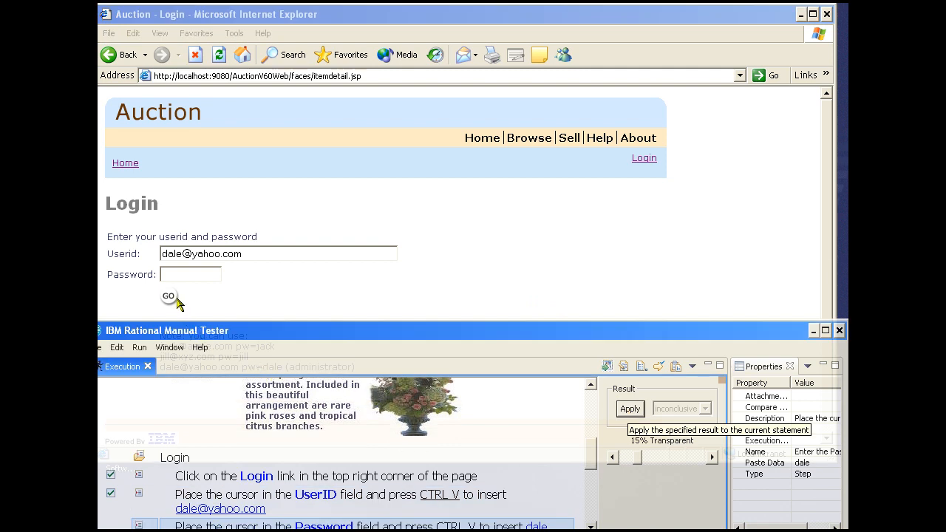
click(190, 273)
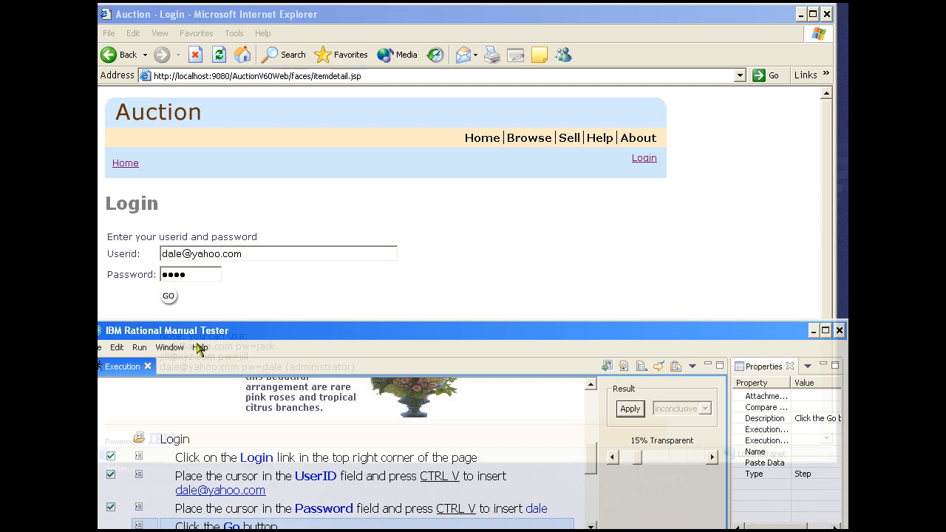
click(168, 296)
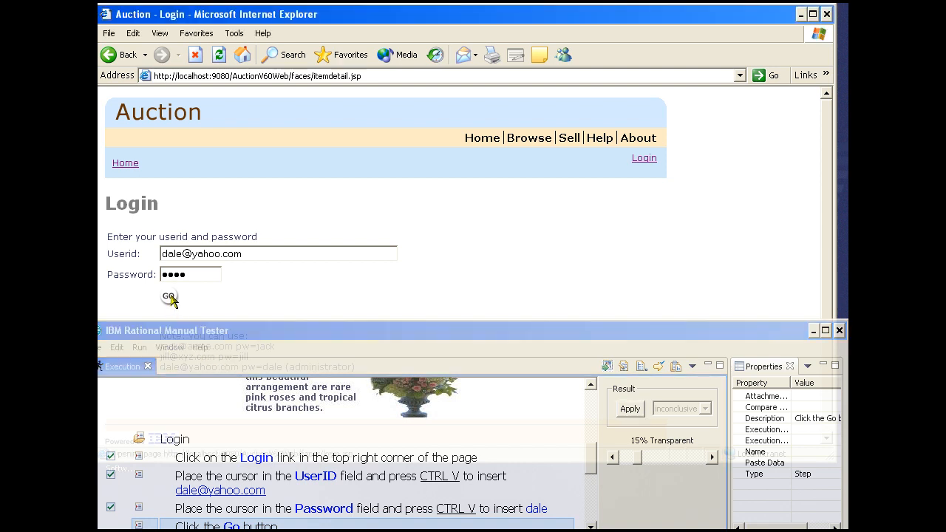
mouse_move(619, 378)
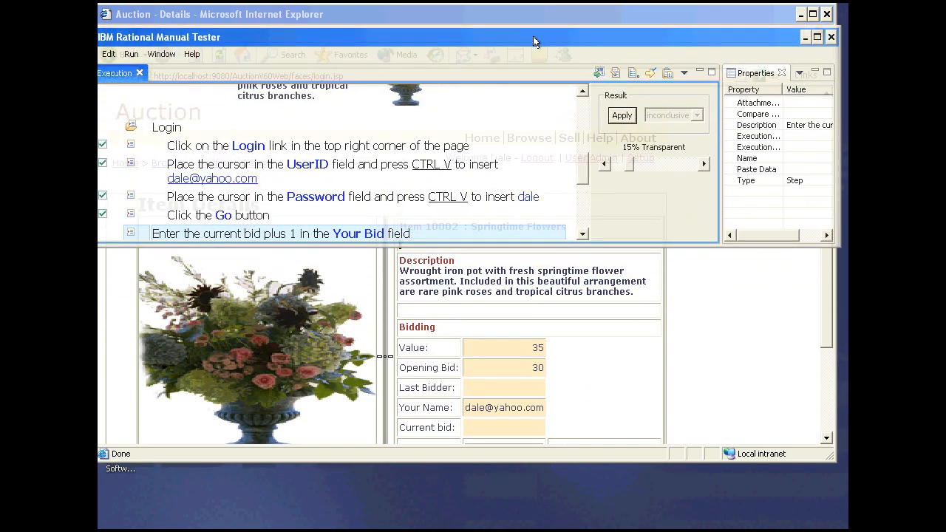
Enter 31 in the Your Bid field and submit the bid
scroll(down, 3)
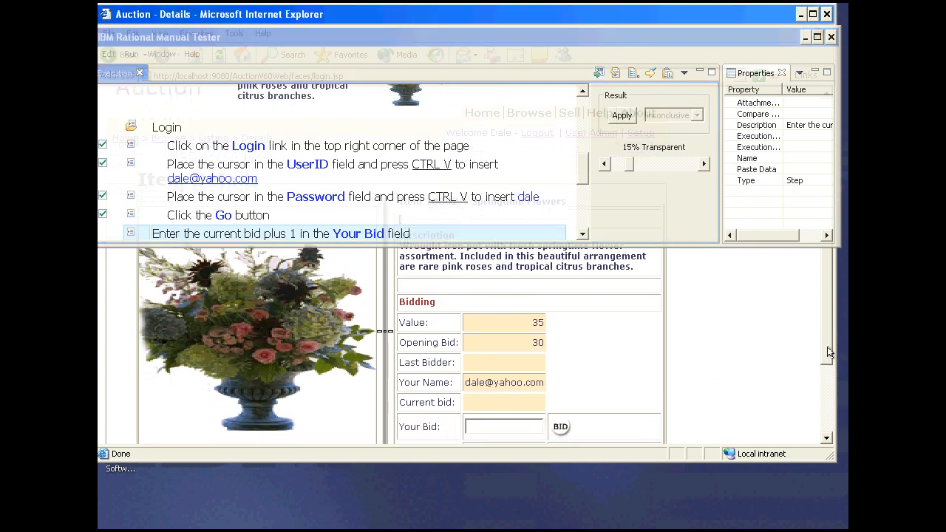
scroll(down, 3)
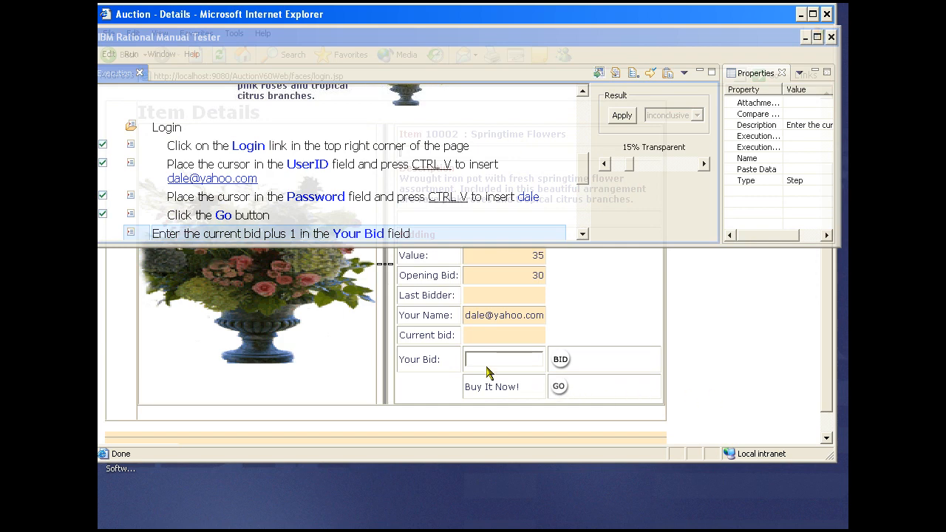
click(504, 359)
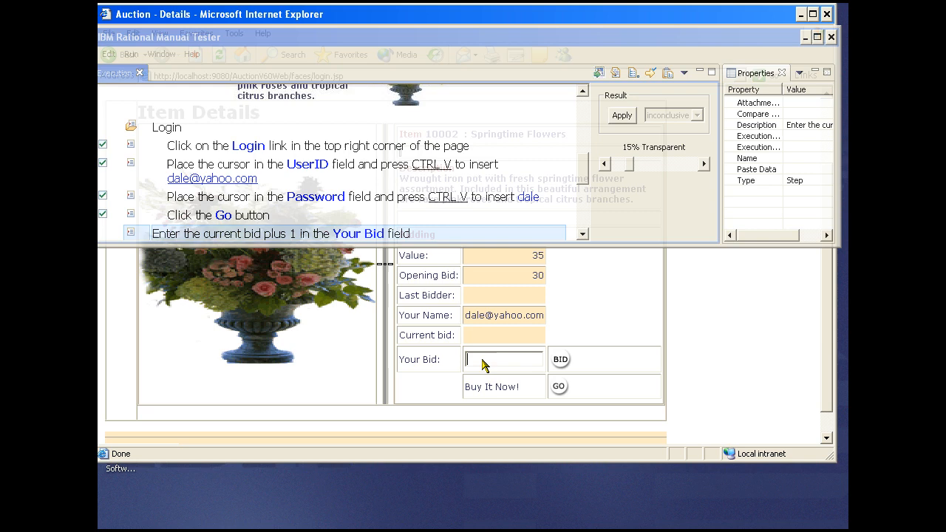
text(31)
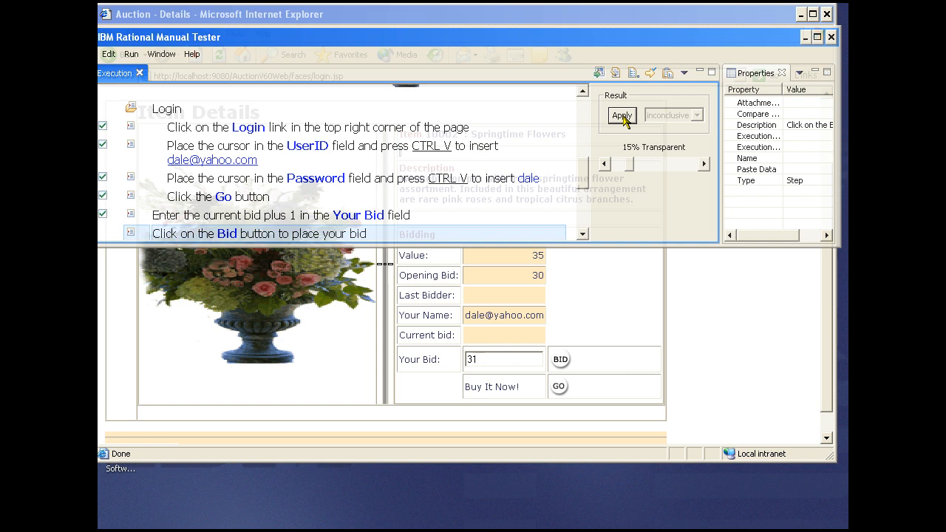
mouse_move(564, 337)
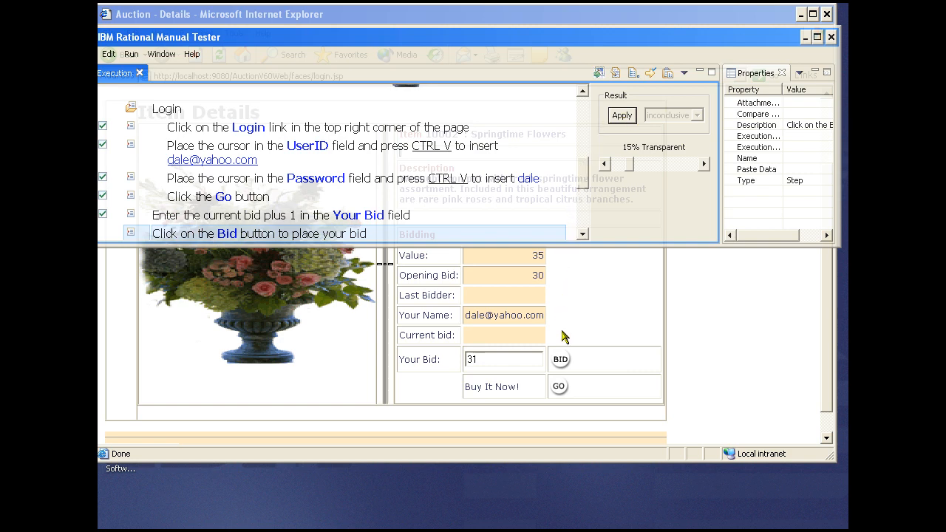
click(560, 359)
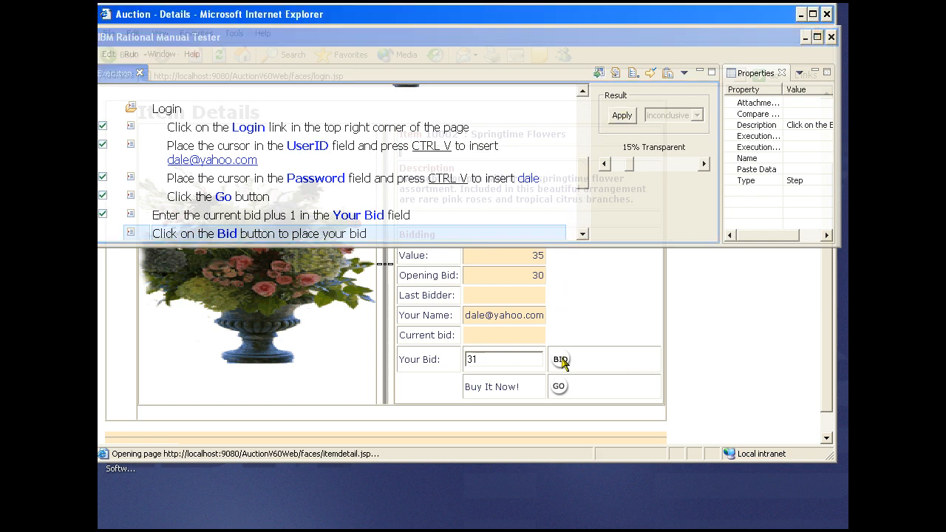
mouse_move(620, 164)
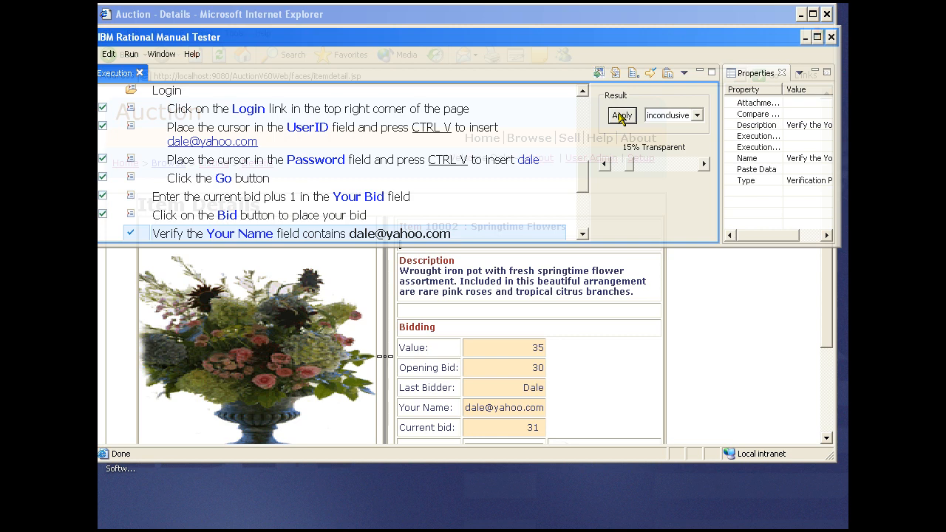
mouse_move(579, 306)
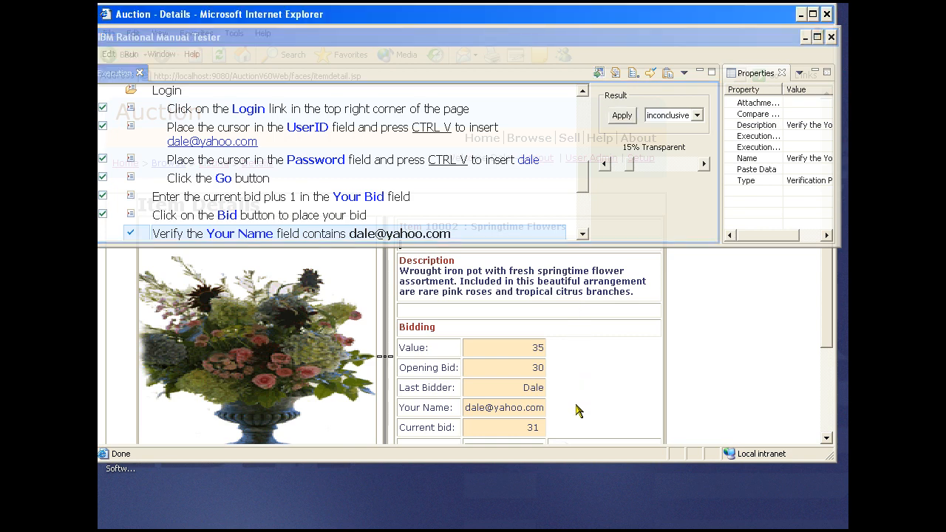
mouse_move(694, 215)
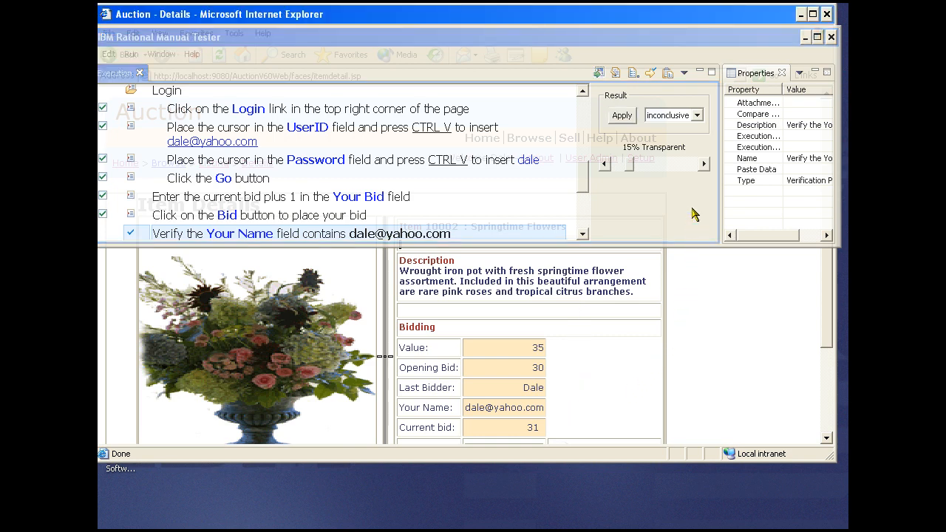
Choose pass from the Result dropdown for the Your Name verification step
click(694, 116)
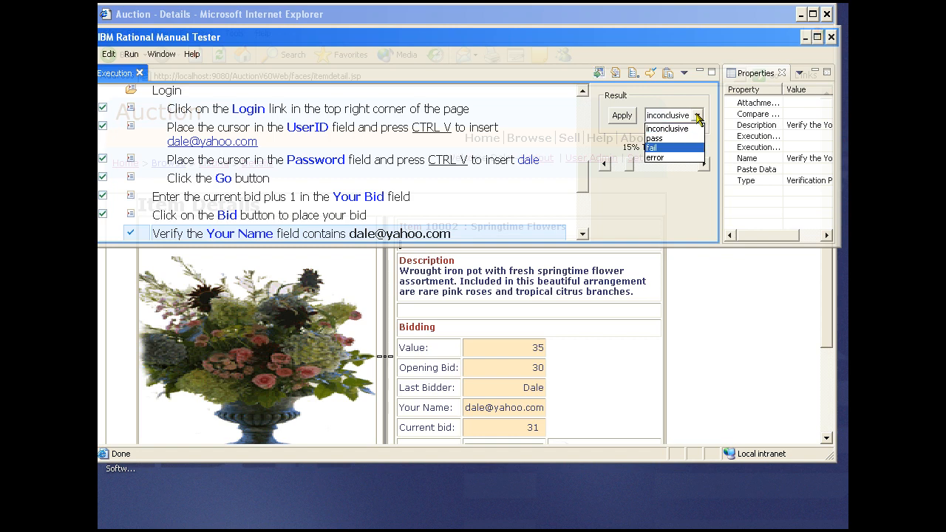
mouse_move(659, 147)
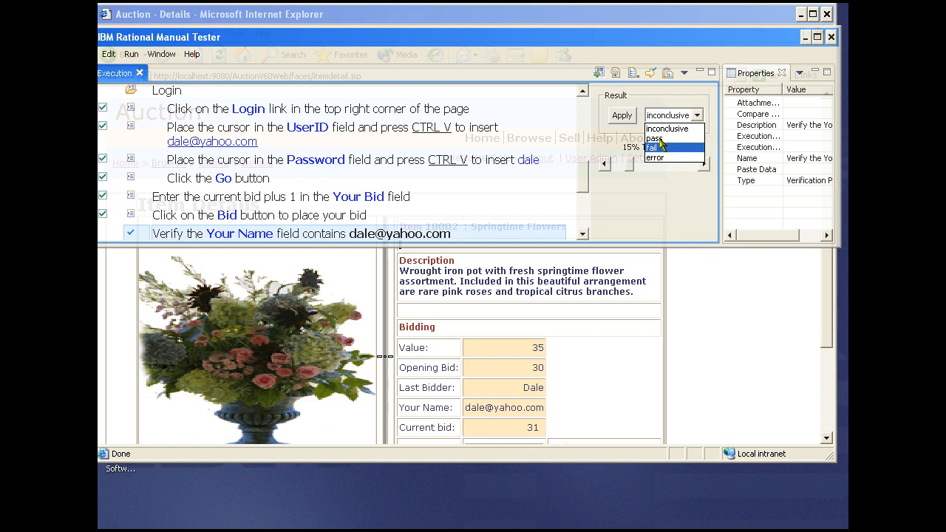
click(653, 138)
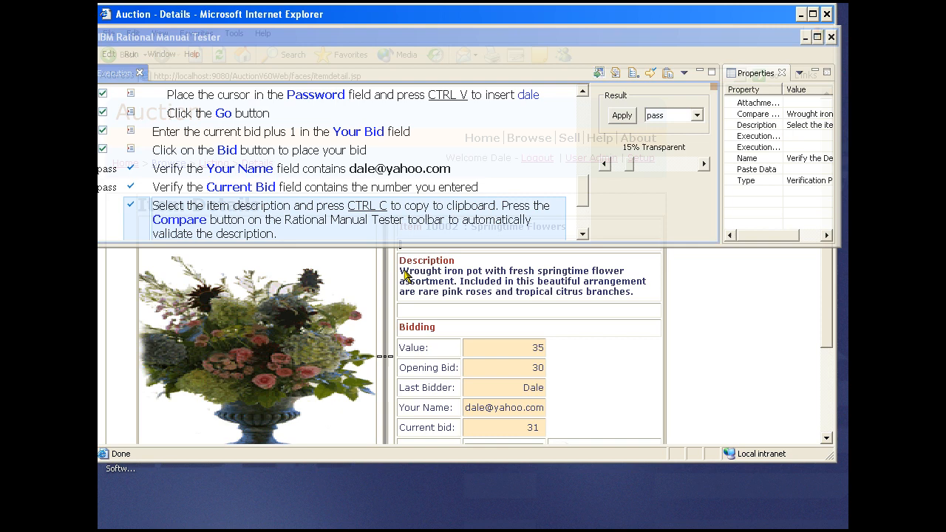
Select the flower item's description text in the browser for comparison
drag(400, 270, 633, 281)
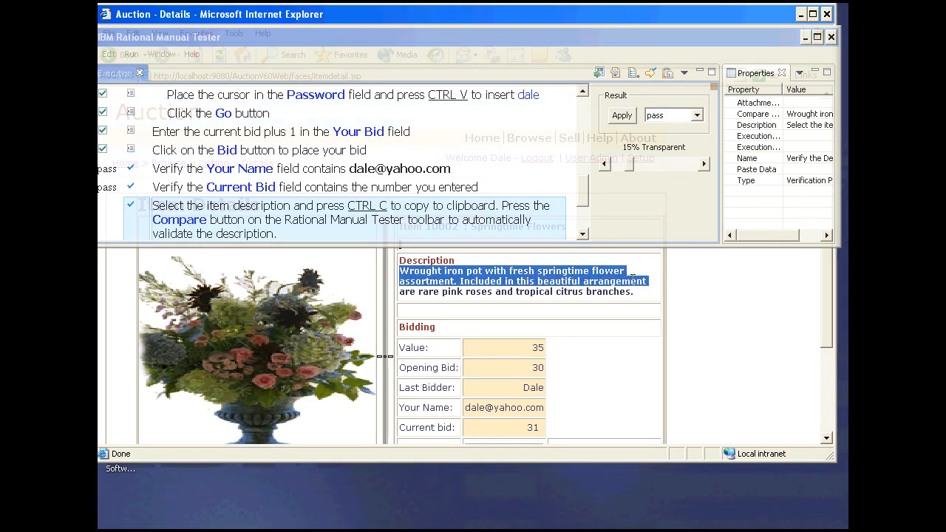
drag(399, 271, 632, 291)
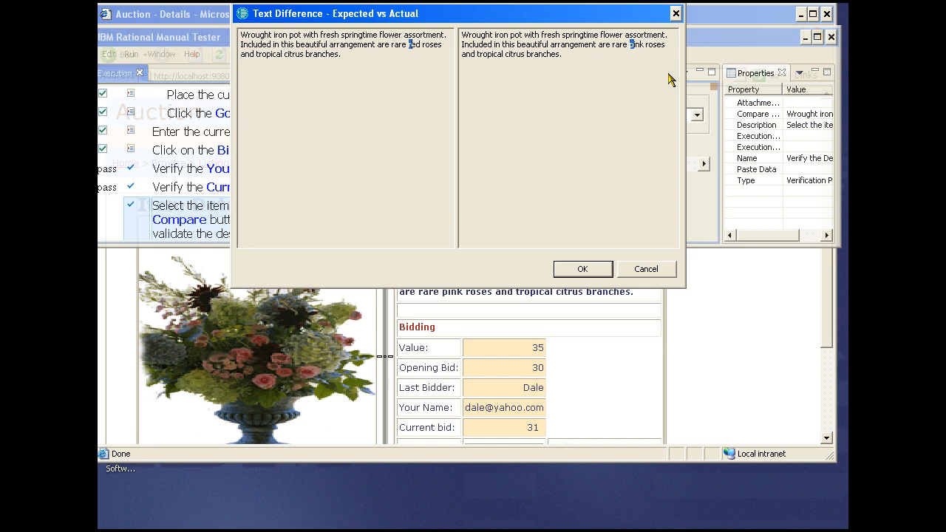
mouse_move(597, 187)
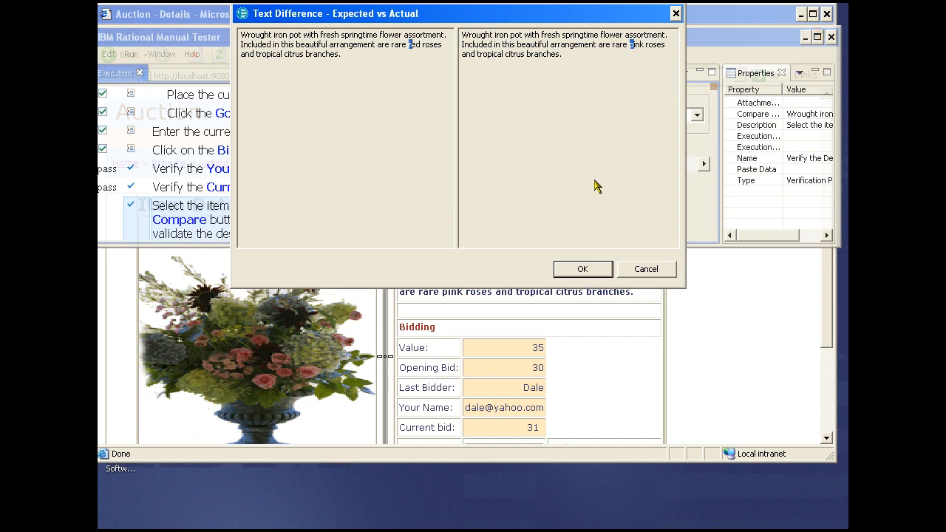
Dismiss the Text Difference dialog and apply a fail verdict to the description check
click(583, 269)
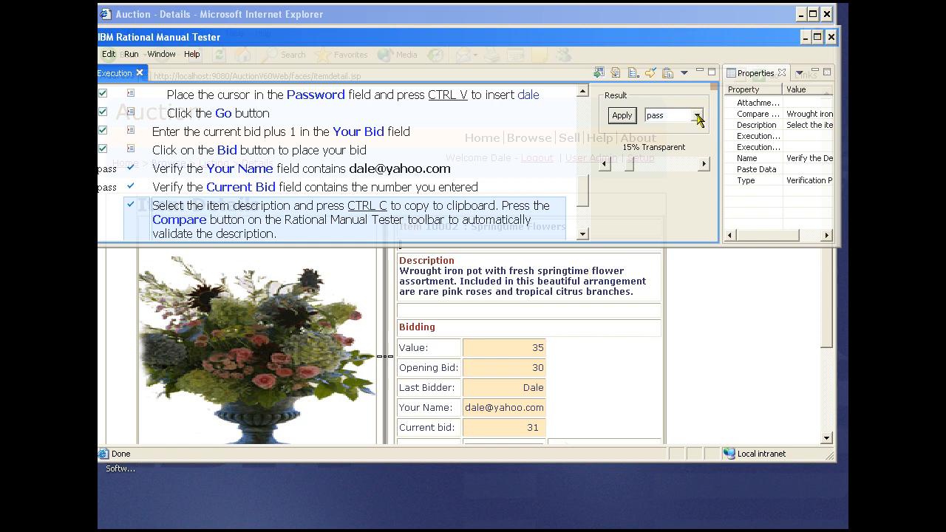
click(694, 115)
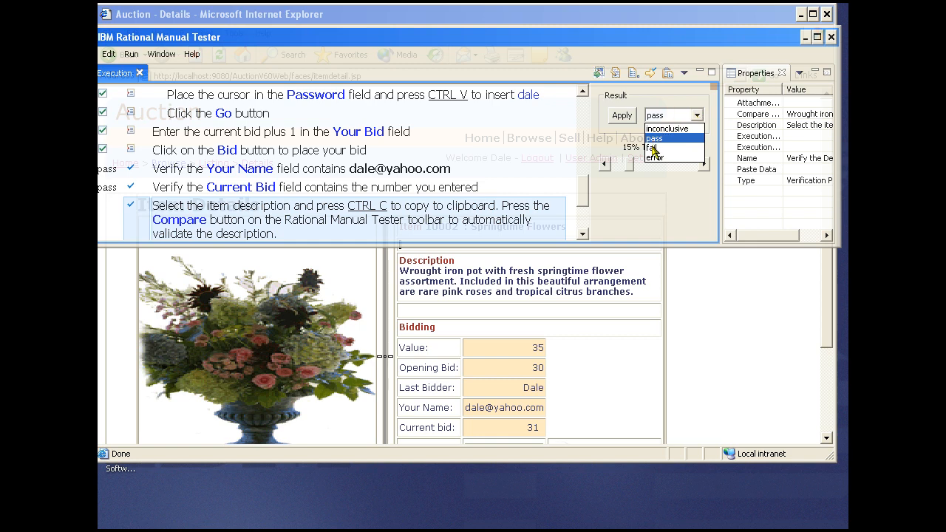
click(653, 147)
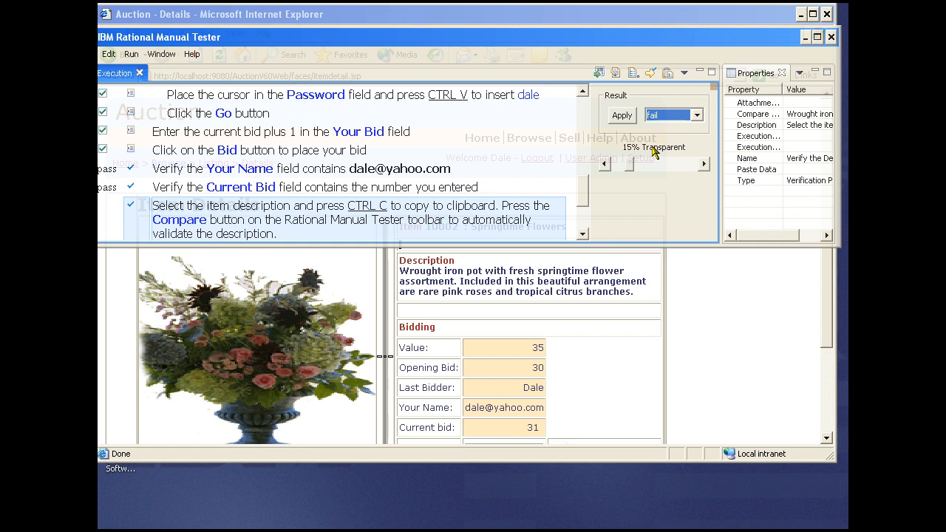
click(621, 115)
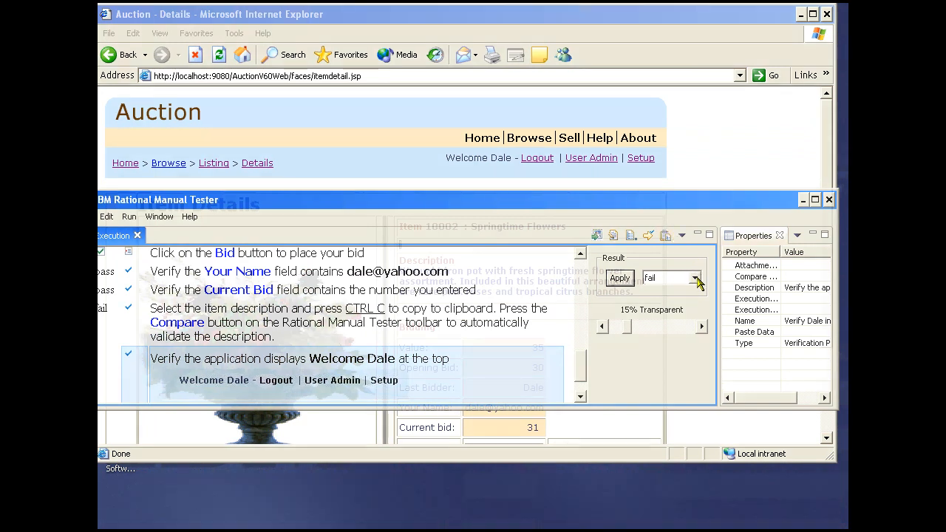
Mark the Welcome Dale message check as passed in the Result dropdown
click(693, 278)
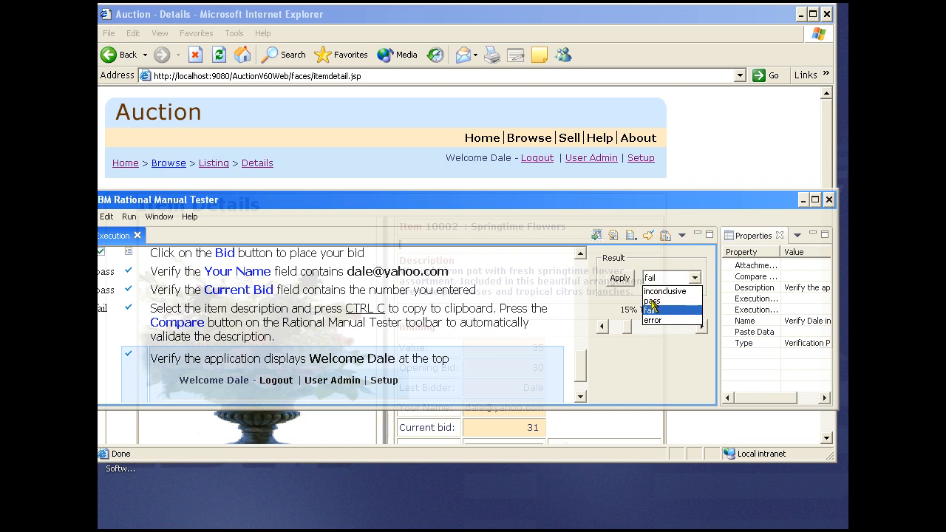
click(652, 300)
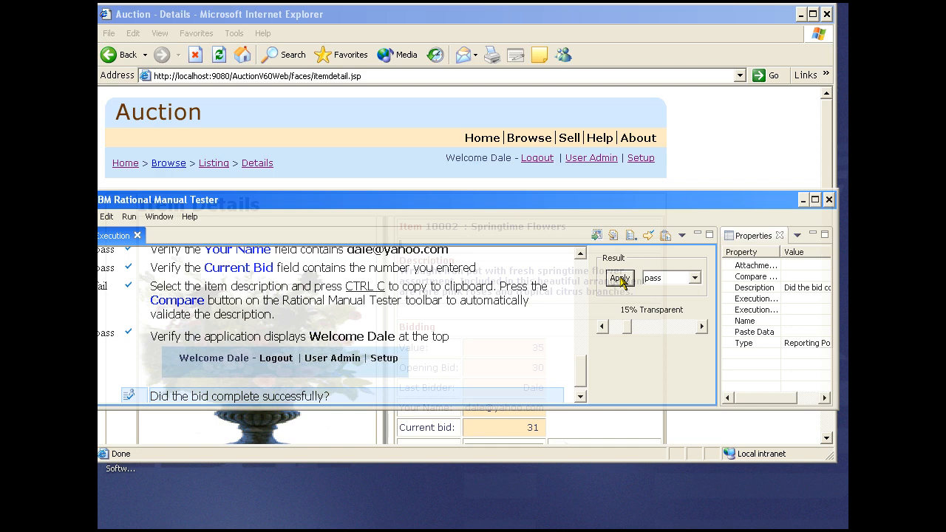
Apply pass to the bid-completed question, end the test and save results as the Bid on Flowers execution file
click(619, 278)
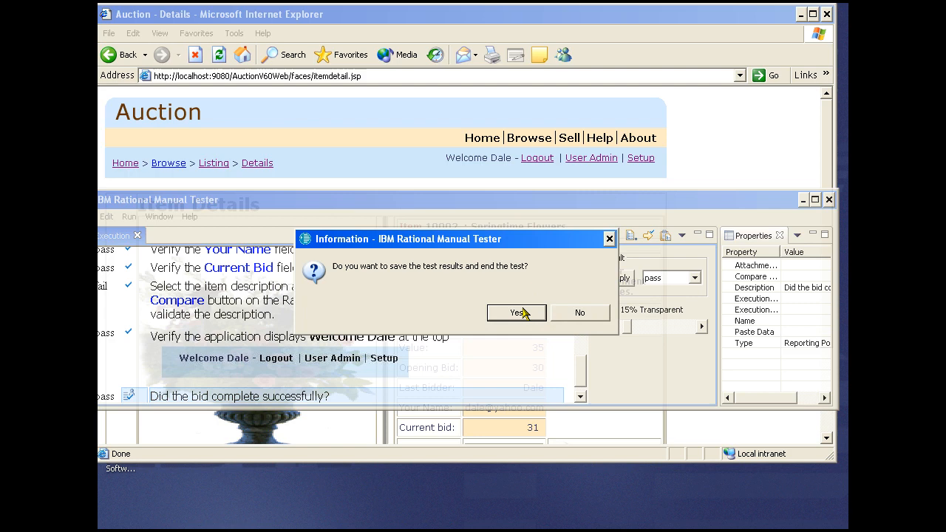
click(514, 312)
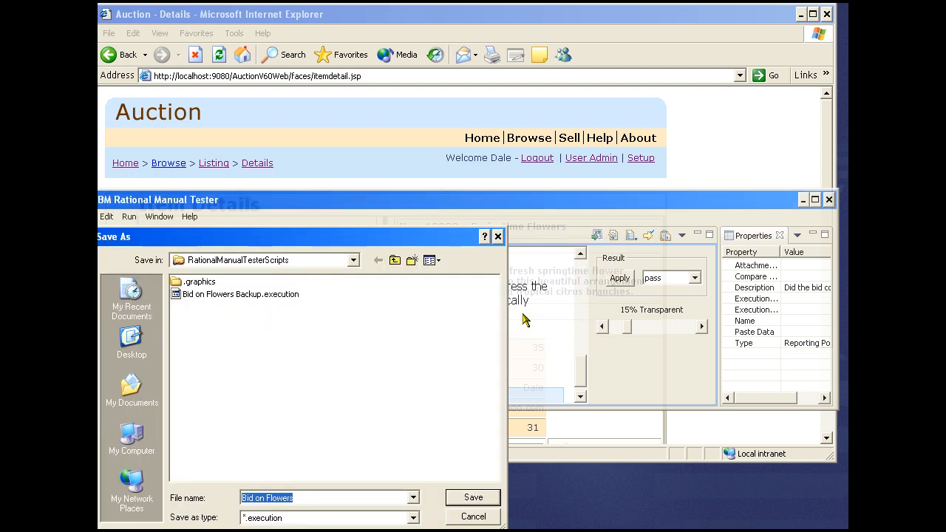
click(473, 497)
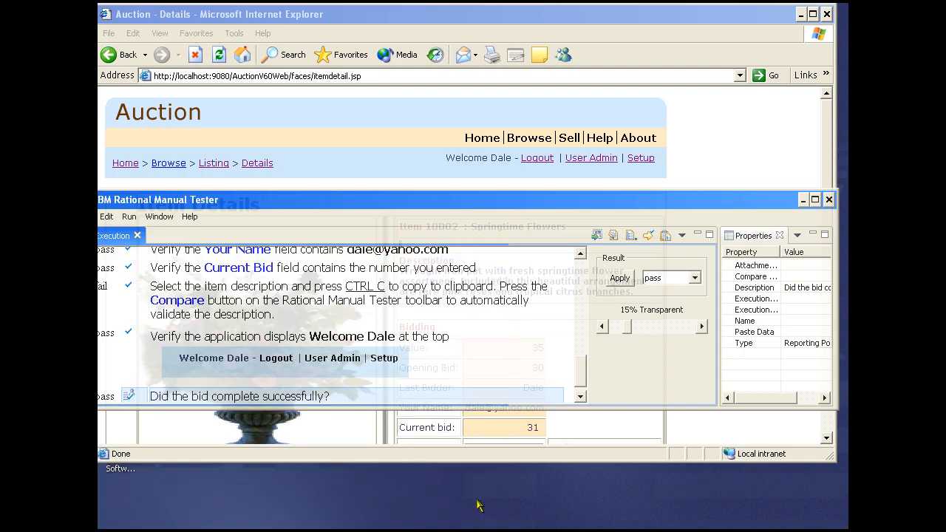